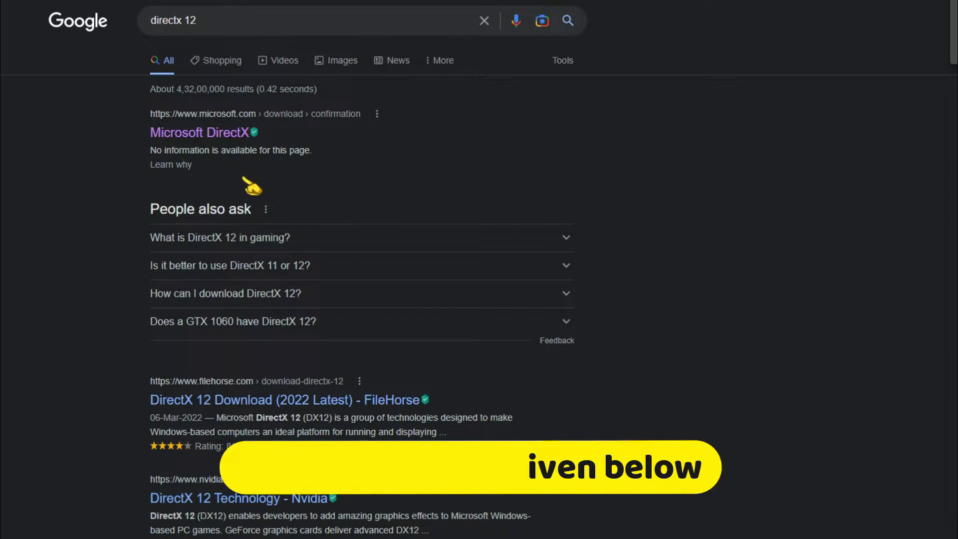
Go to Microsoft's DirectX End-User Runtime Web Installer download confirmation page from Google results.
click(200, 133)
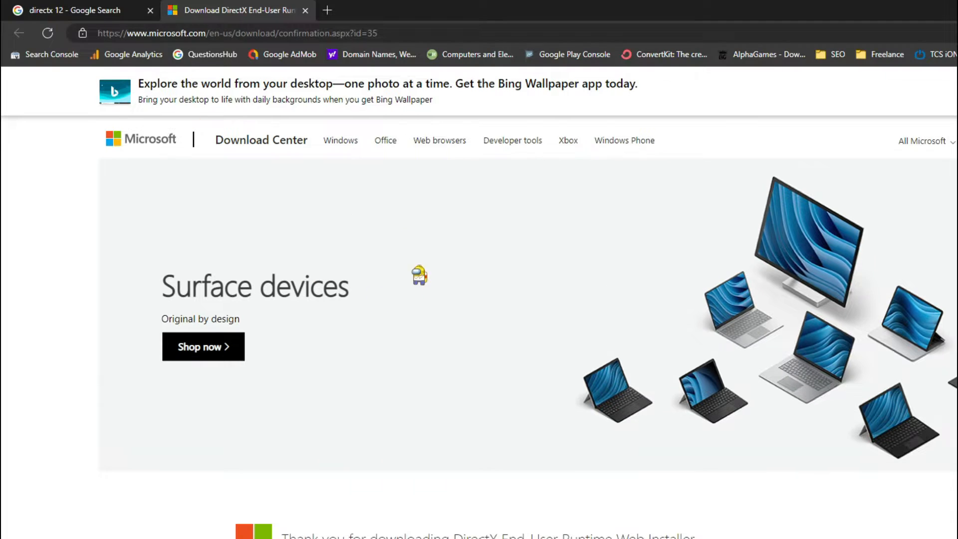
mouse_move(526, 234)
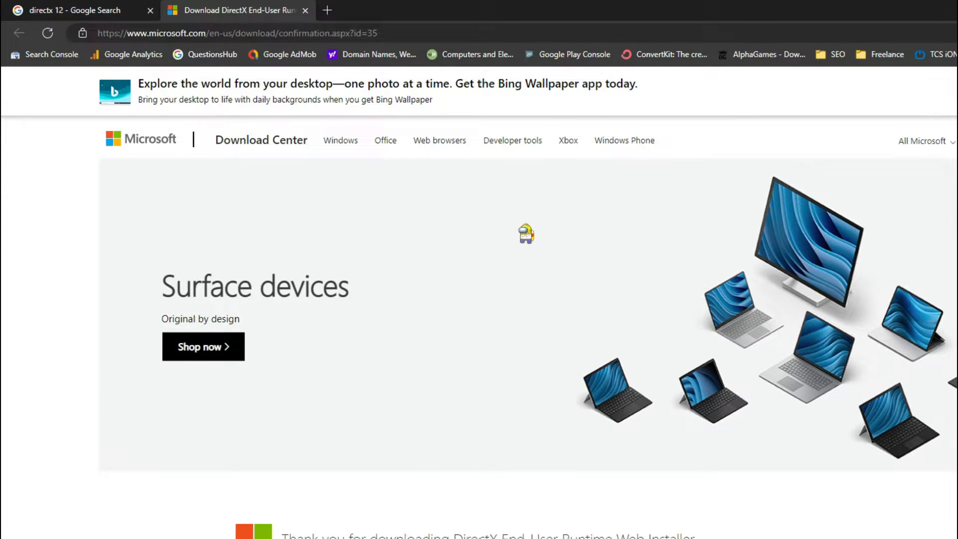
mouse_move(192, 64)
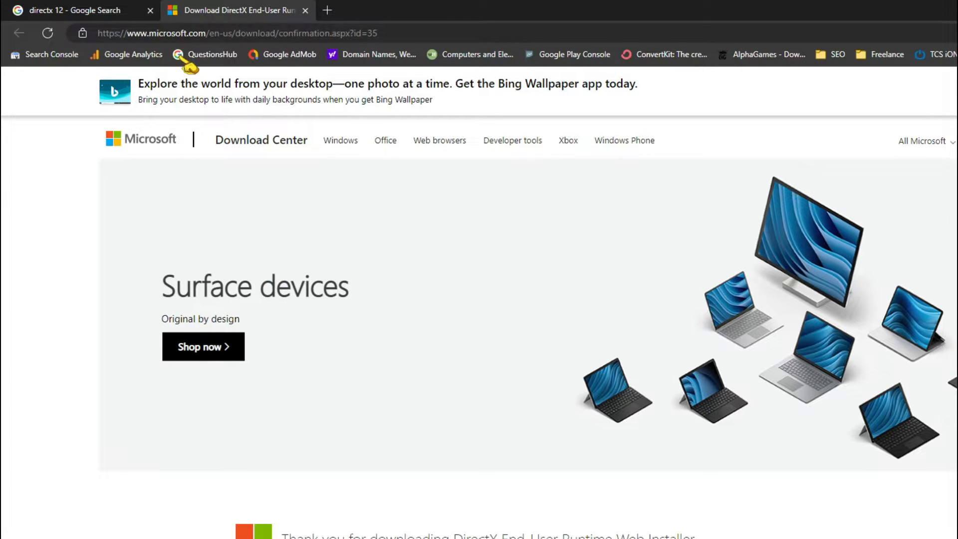
mouse_move(280, 40)
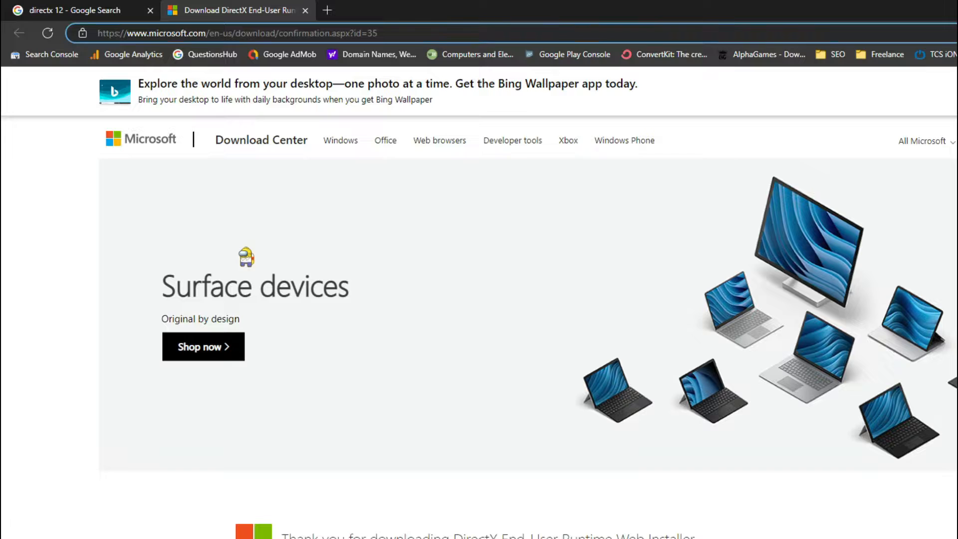
scroll(down, 3)
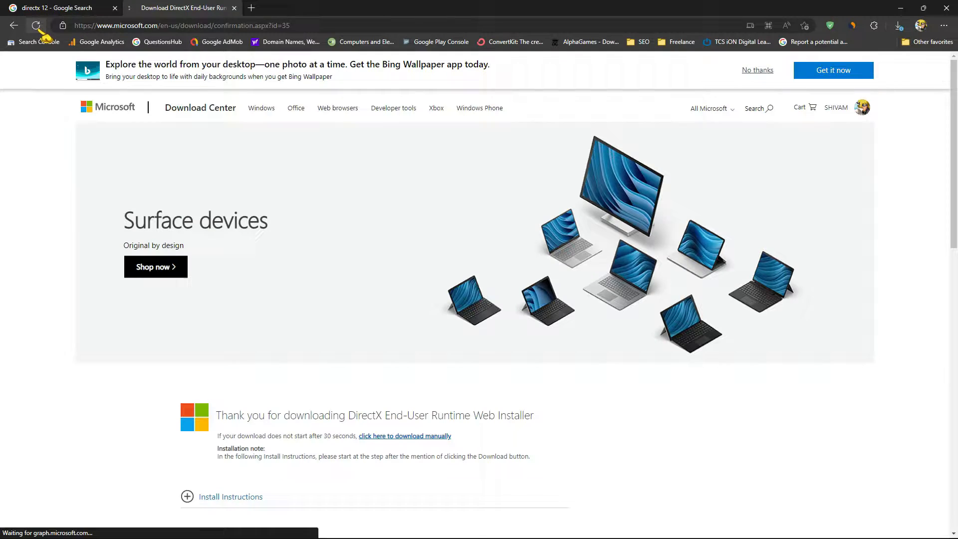
Save the dxwebsetup installer to the Downloads folder, dismissing the duplicate download prompt.
click(899, 25)
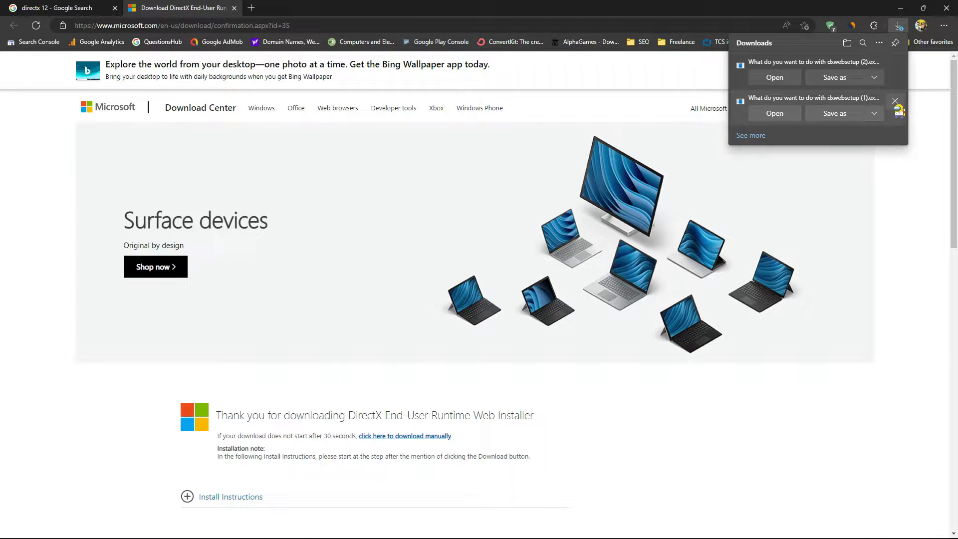
click(896, 101)
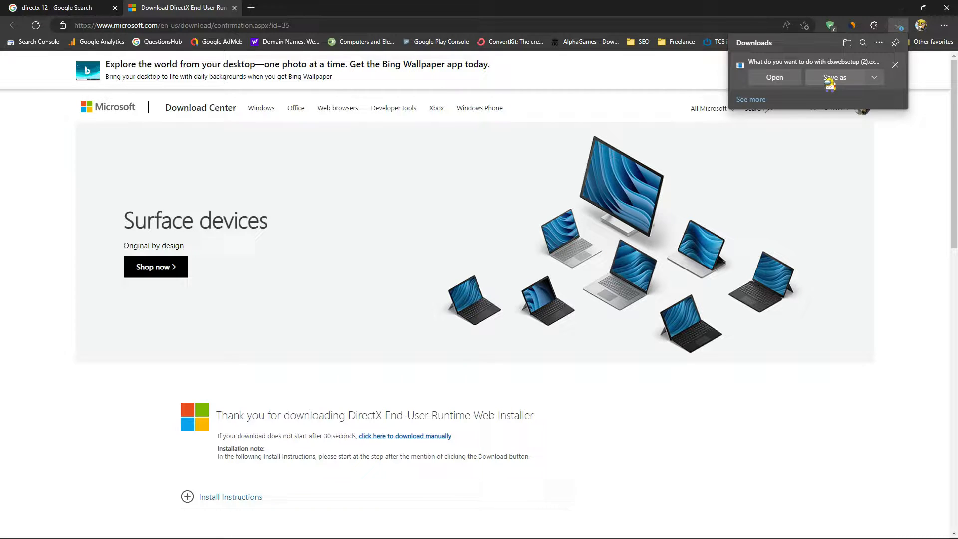
click(835, 78)
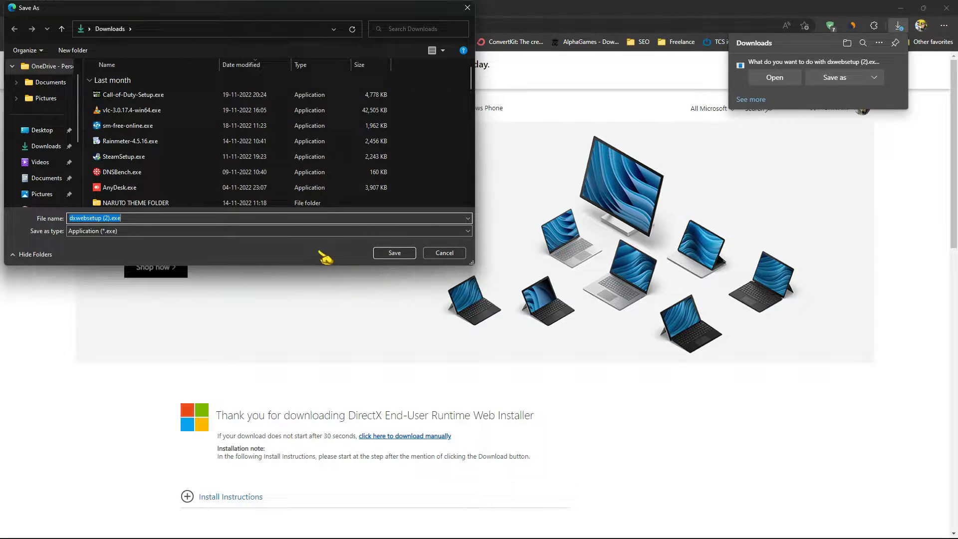
click(394, 252)
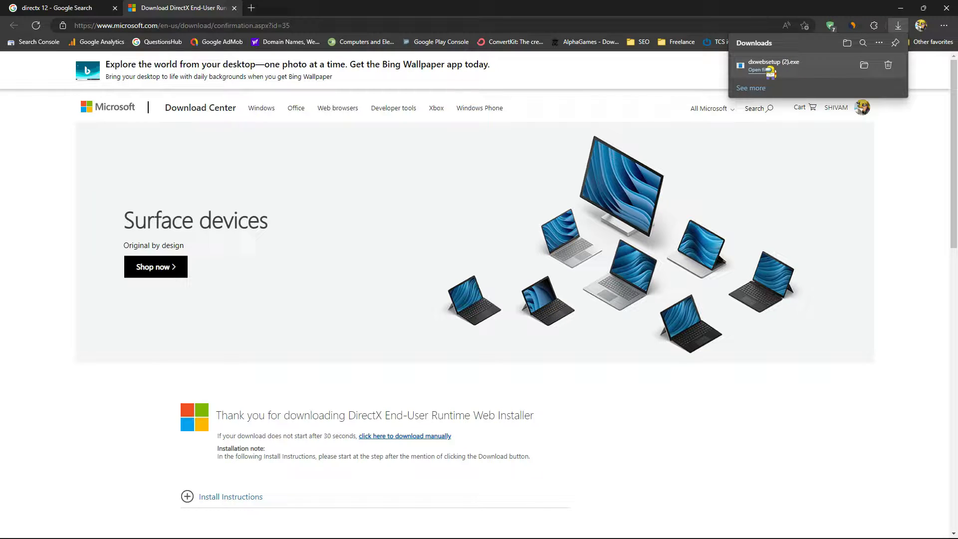
Launch dxwebsetup (2).exe from its folder with Run as administrator.
click(755, 70)
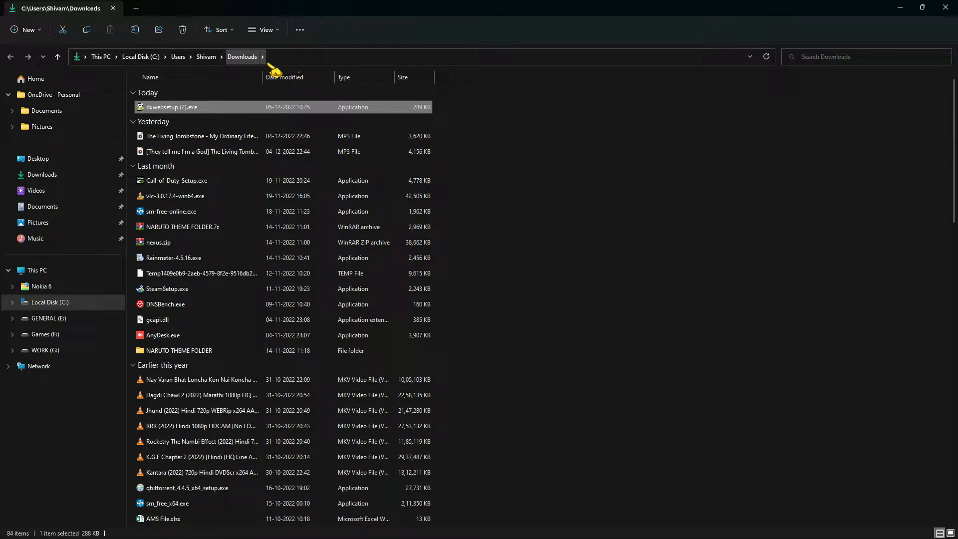
right_click(172, 107)
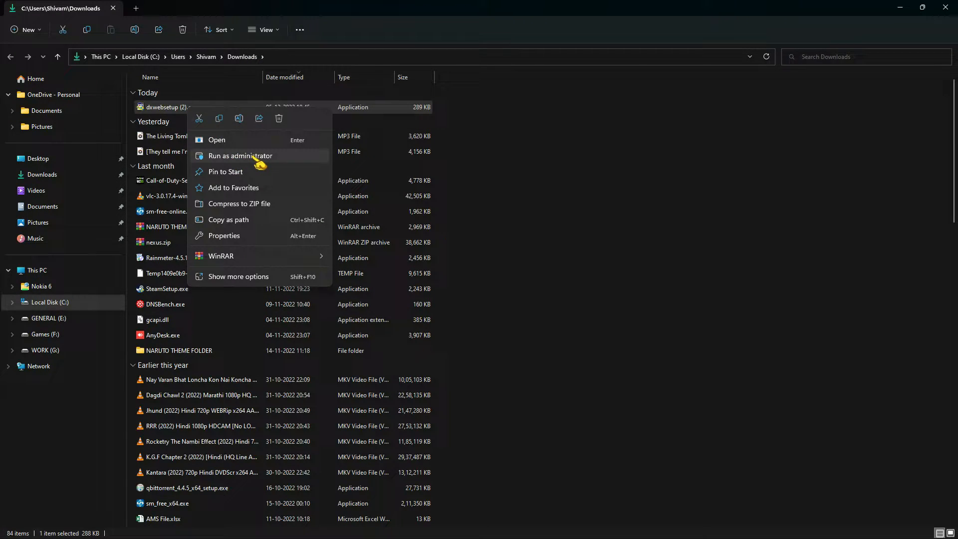
click(241, 156)
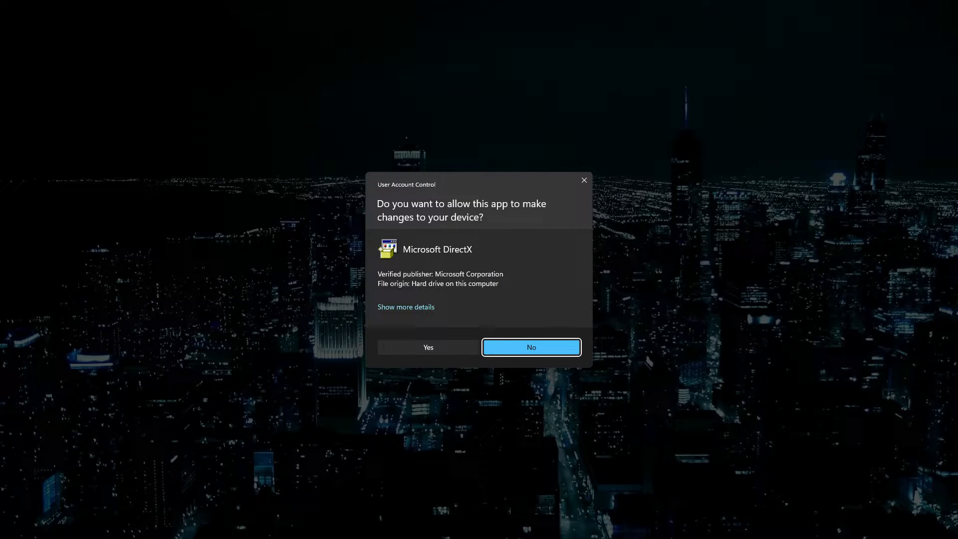
Allow the installer, accept the license agreement, and continue without the Bing Bar to start installation.
click(428, 348)
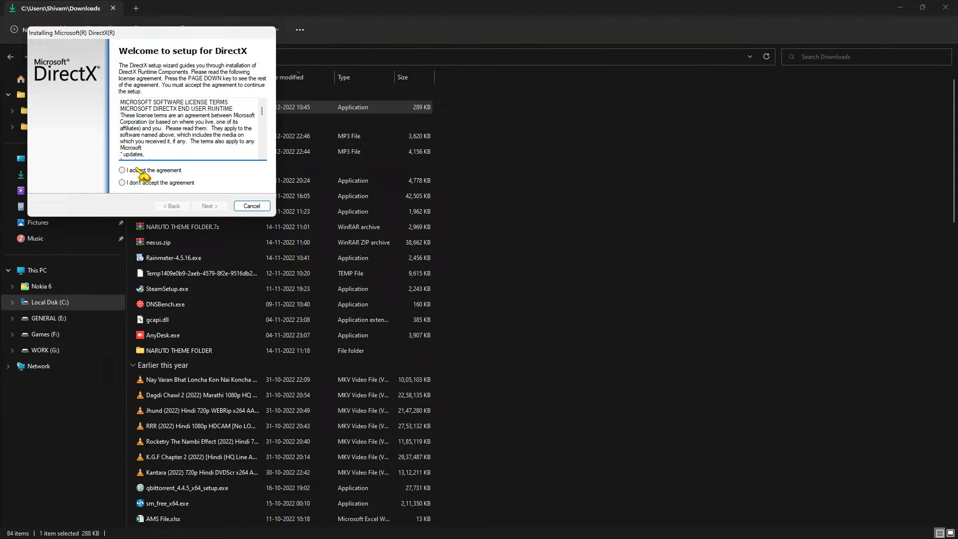
click(123, 170)
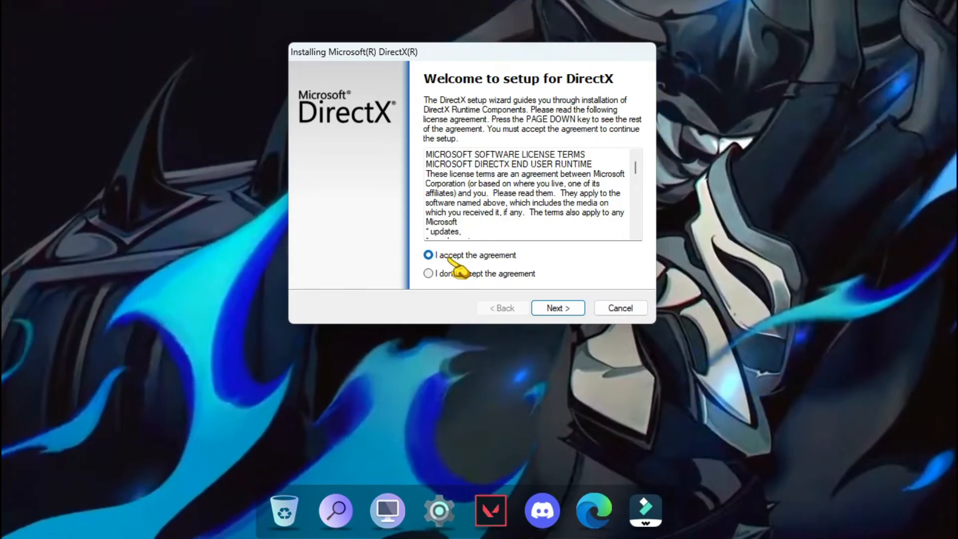
click(557, 309)
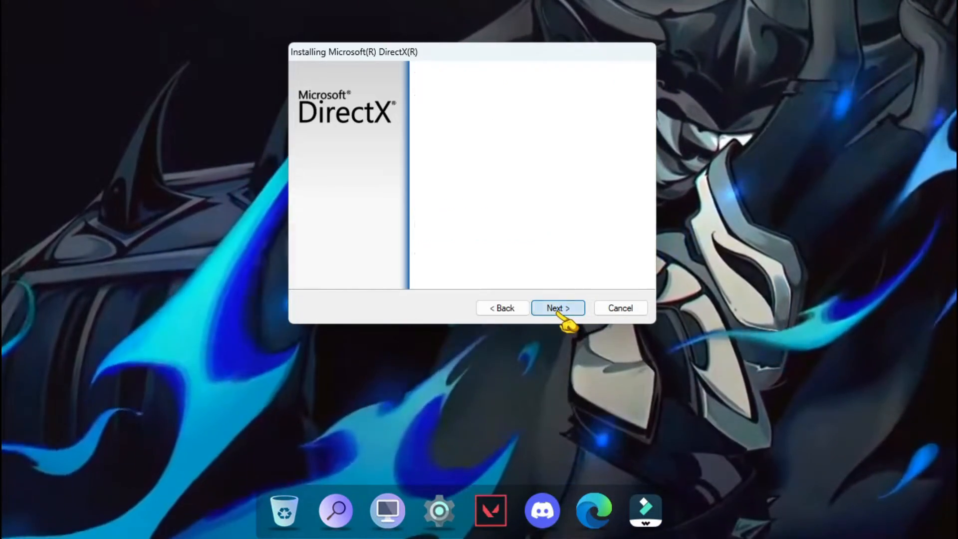
click(557, 308)
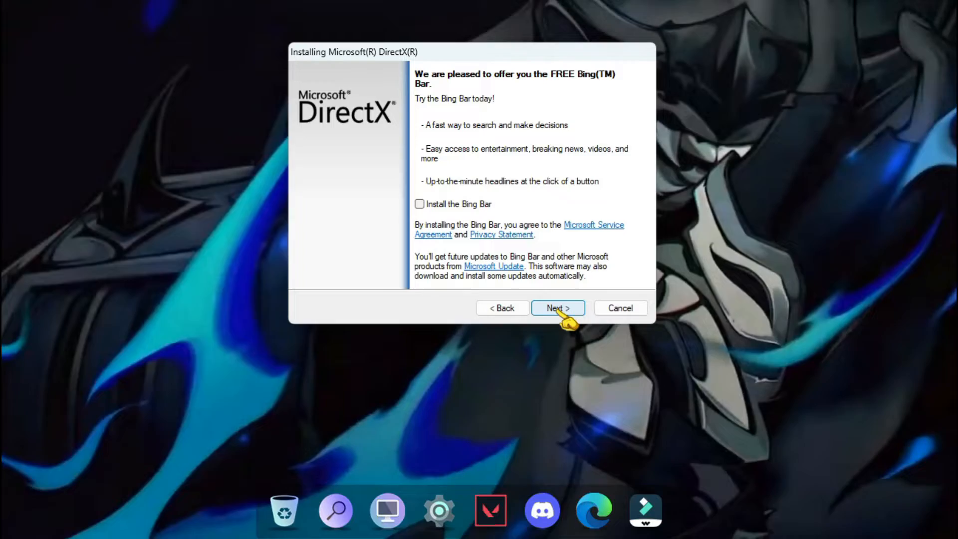
click(557, 308)
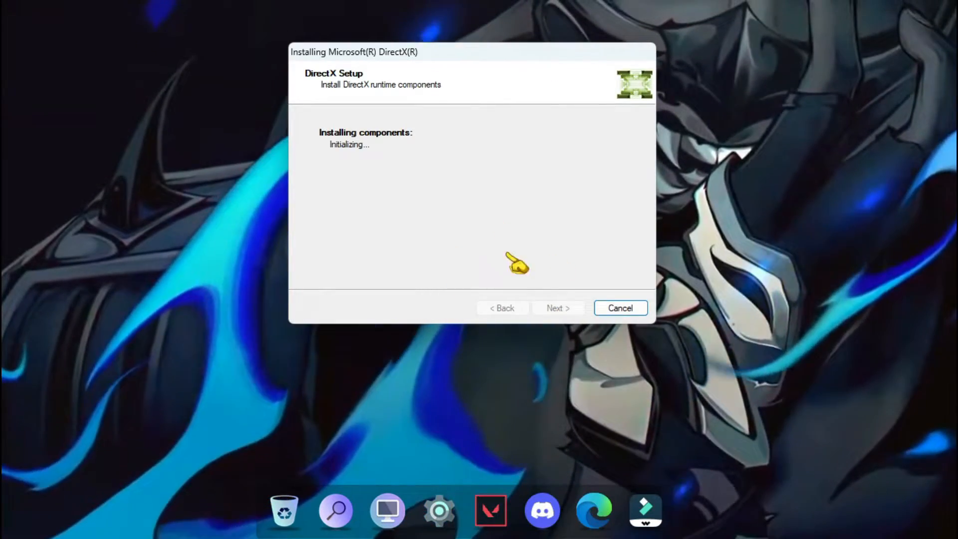
mouse_move(467, 222)
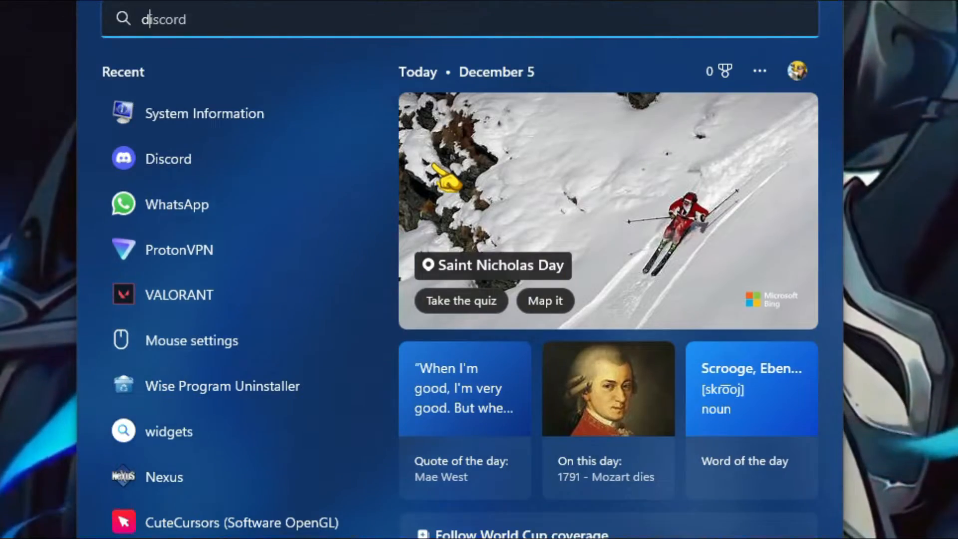
Search the Start menu for 'dxdiag' to launch the DirectX Diagnostic Tool.
text(dxdiag)
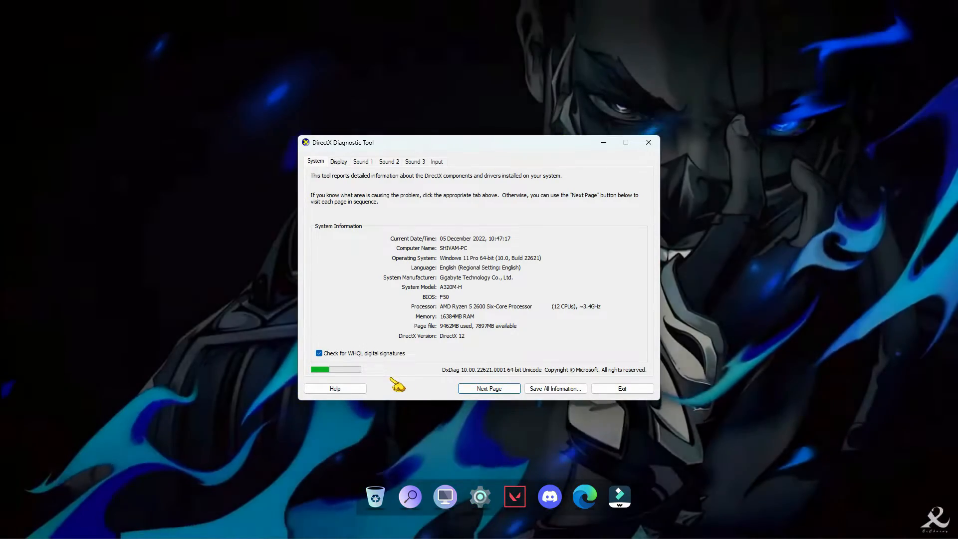
Confirm DirectX Version reads DirectX 12, then exit the diagnostic tool.
key(Win+r)
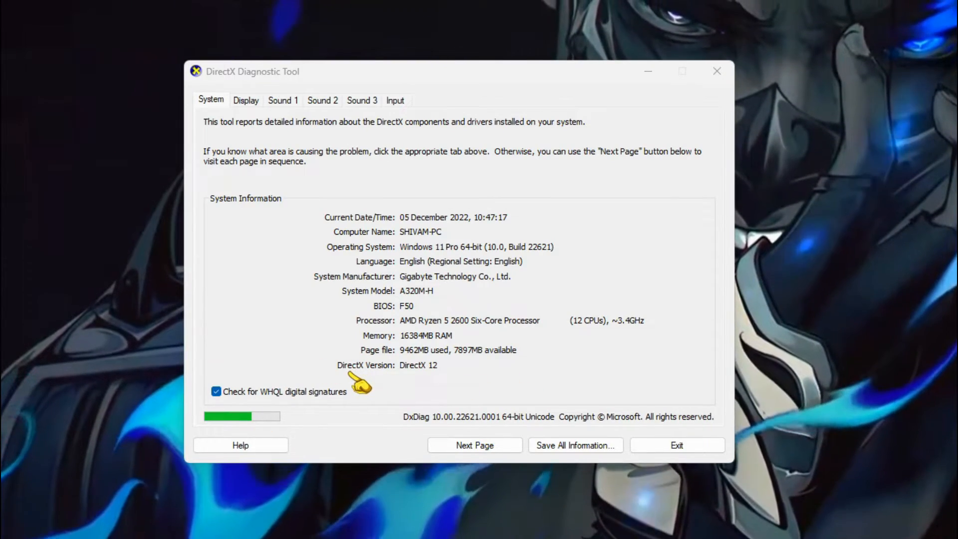
mouse_move(415, 386)
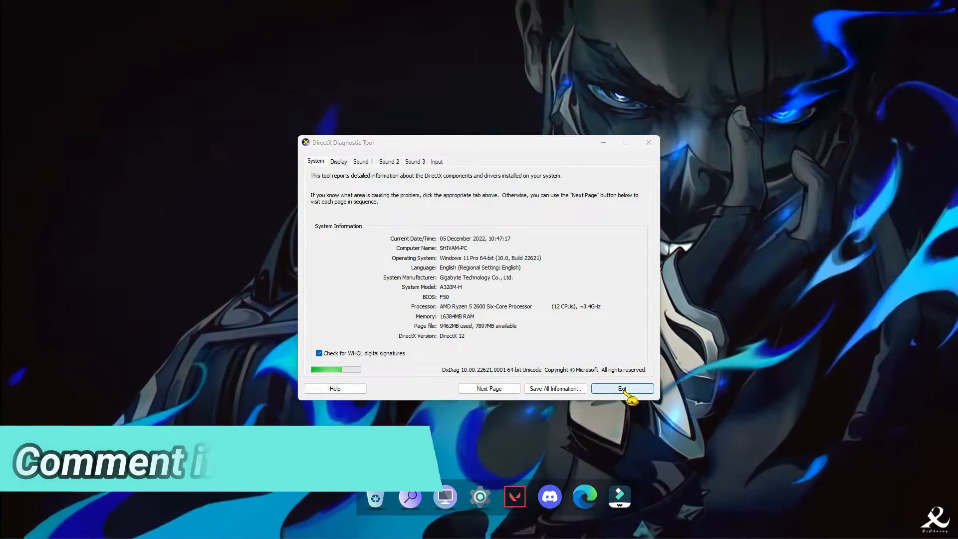
click(622, 388)
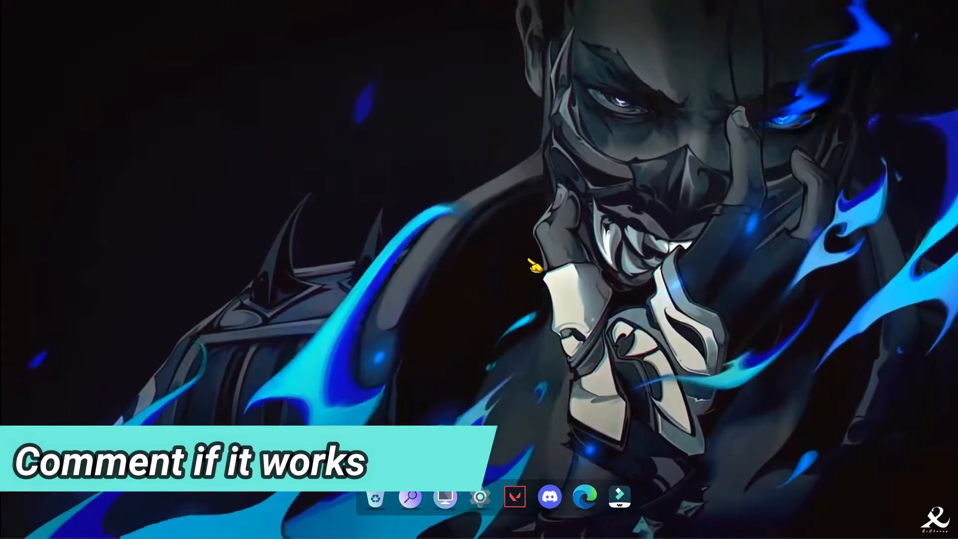